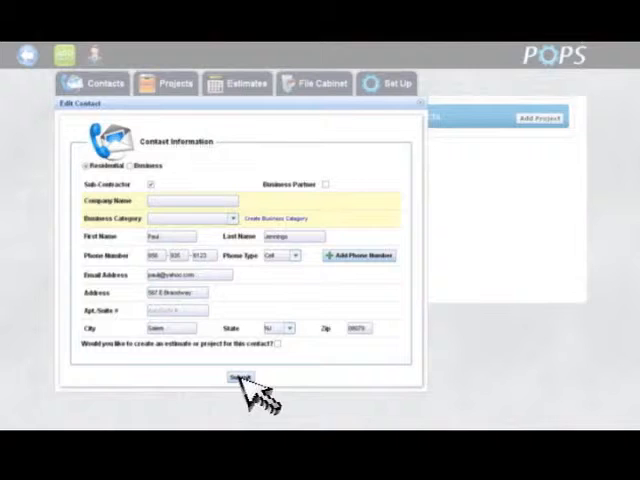
left_click(237, 378)
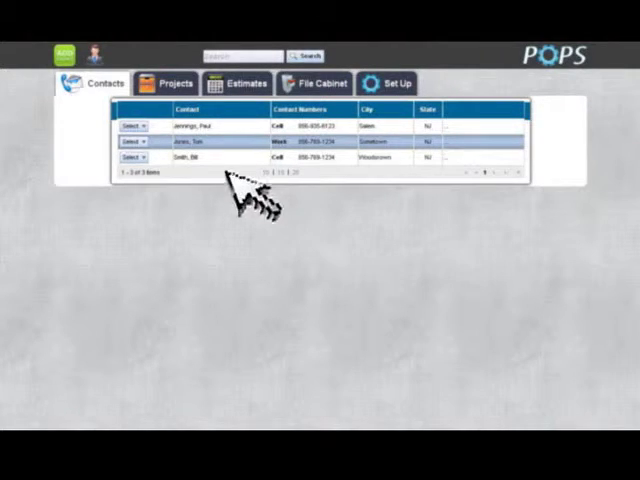
left_click(130, 127)
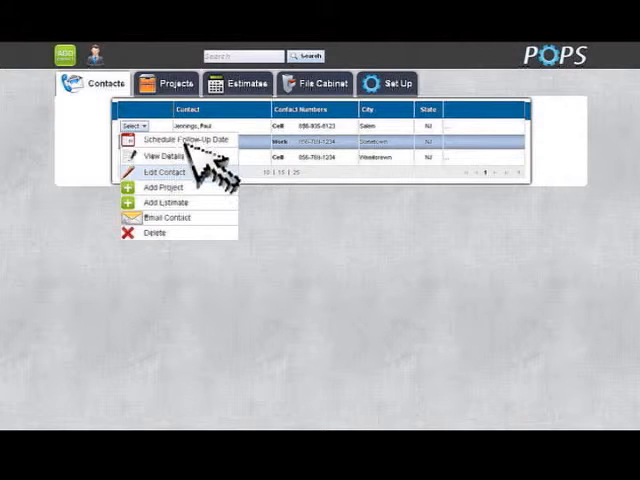
mouse_move(205, 175)
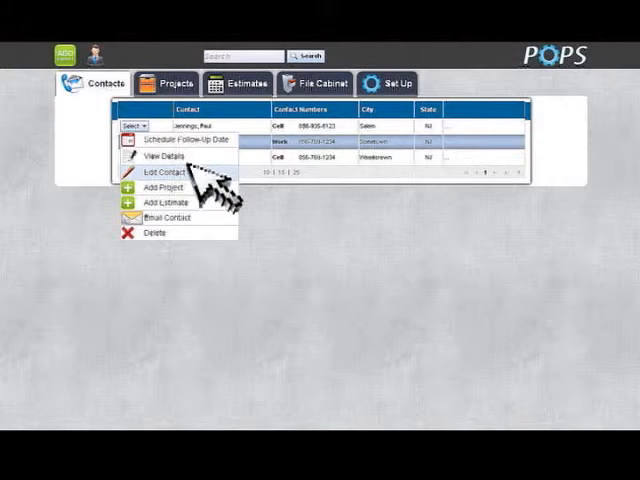